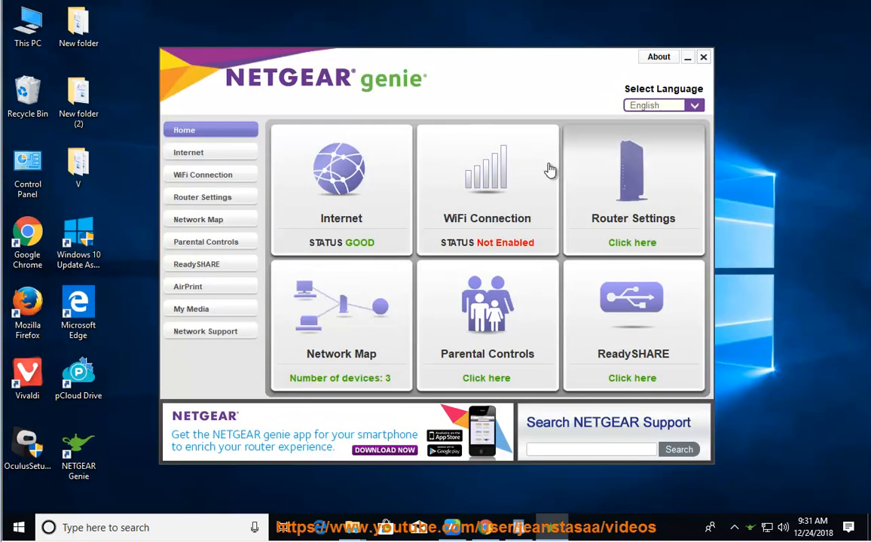
pyautogui.moveTo(498, 530)
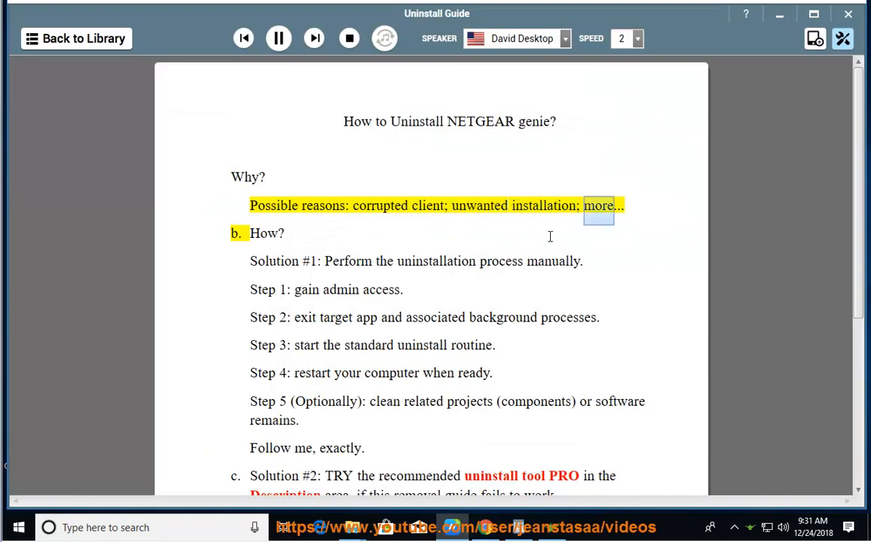
# Play the Uninstall Guide and read down past Solution #2 to the closing Tip line
pyautogui.click(263, 232)
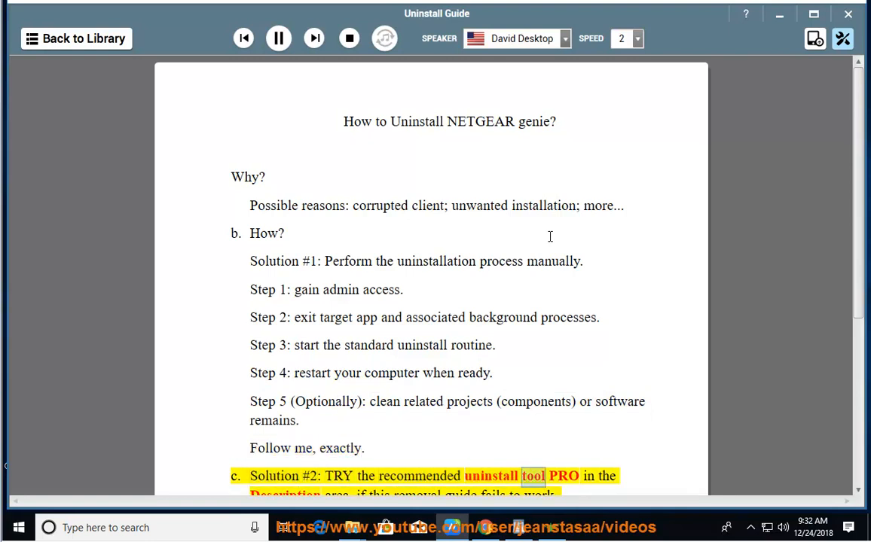
pyautogui.scroll(-3)
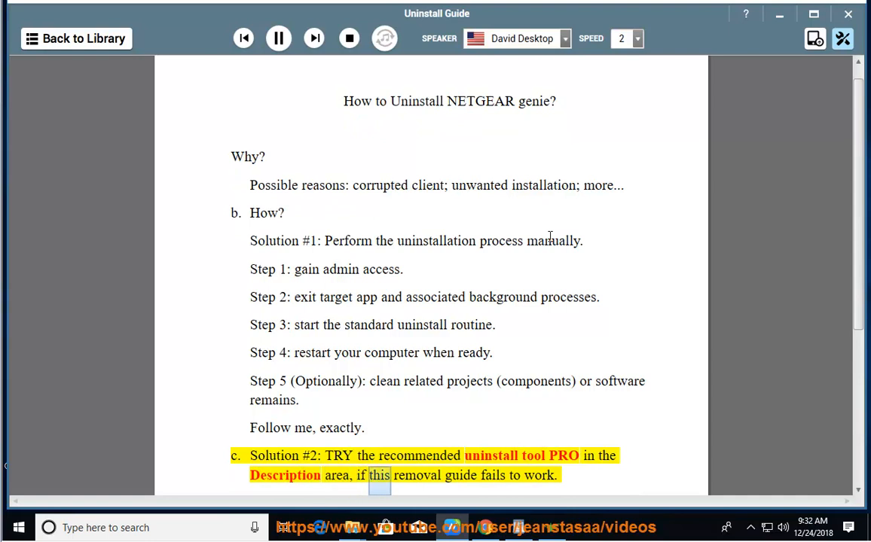
pyautogui.scroll(-3)
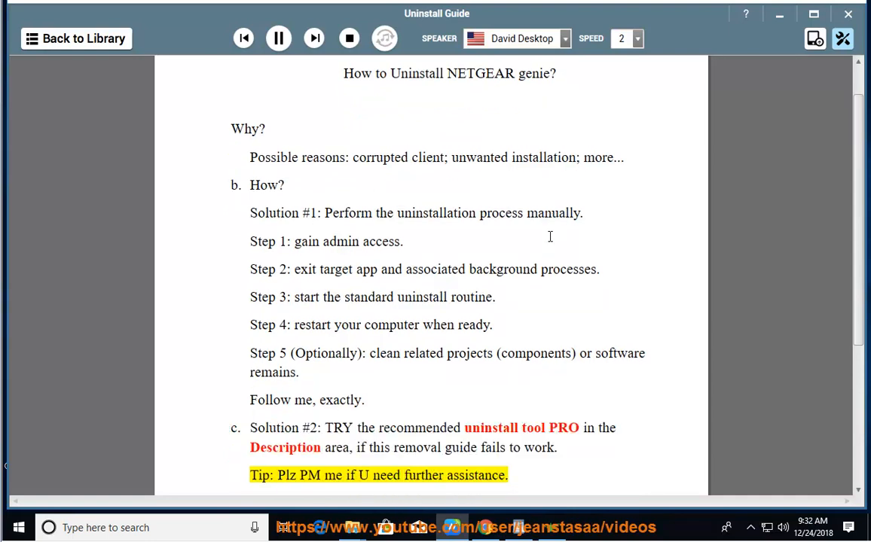
pyautogui.doubleClick(473, 476)
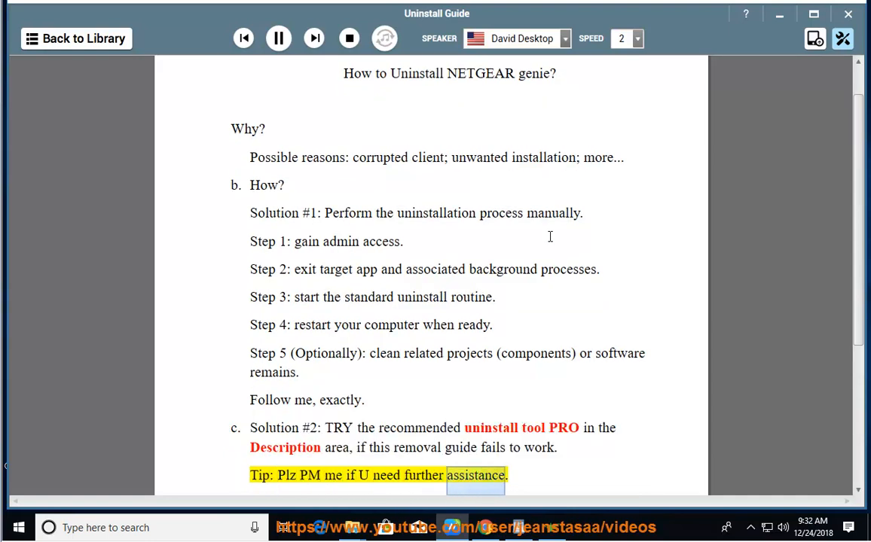
pyautogui.click(279, 40)
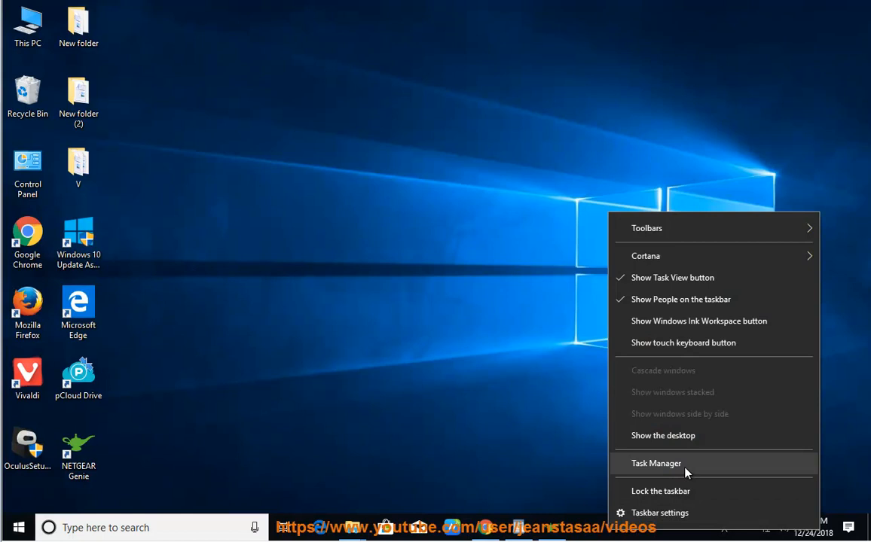
# End the NETGEAR Genie tray process from Task Manager
pyautogui.click(657, 464)
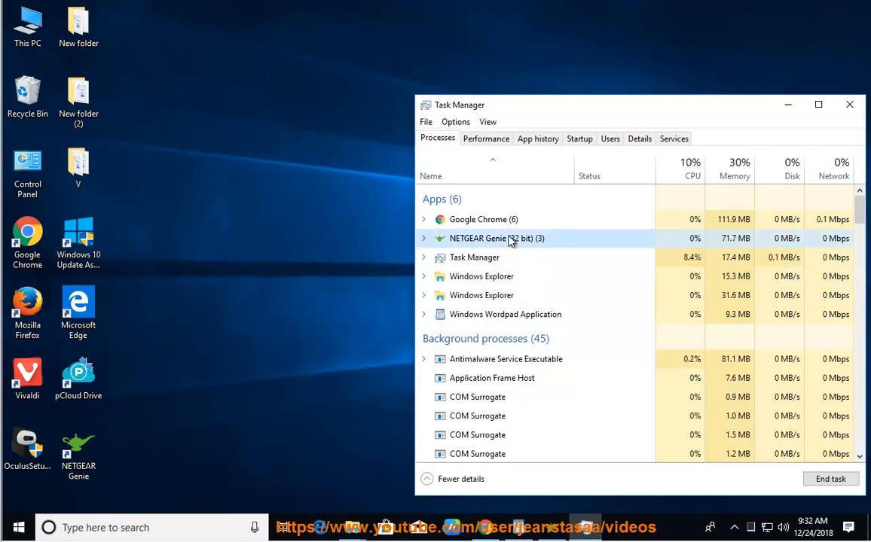
pyautogui.rightClick(507, 238)
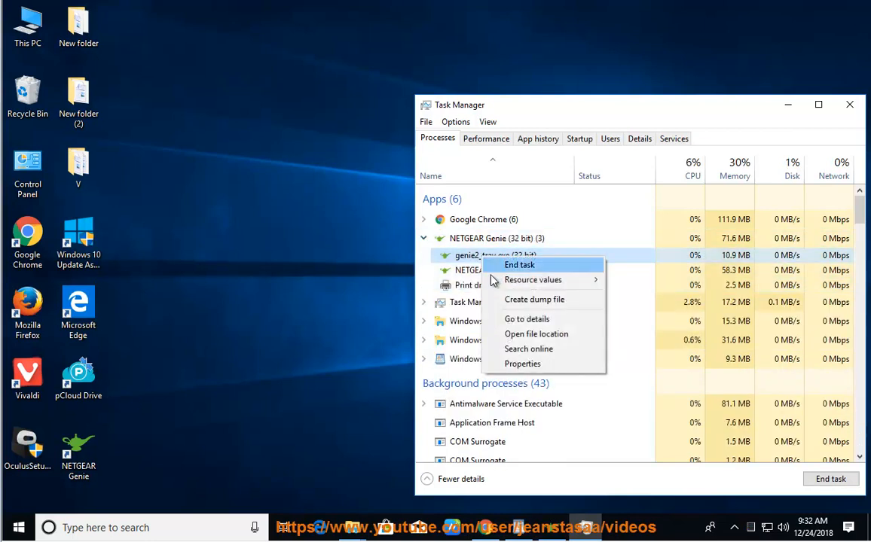
pyautogui.click(536, 335)
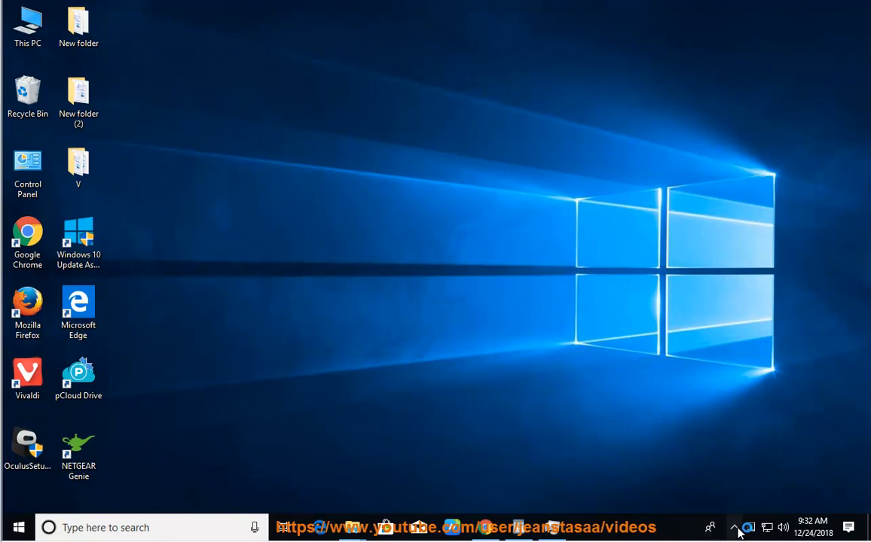
# Search Apps & features for 'NETGEAR' and select NETGEAR Genie for uninstalling
pyautogui.click(742, 526)
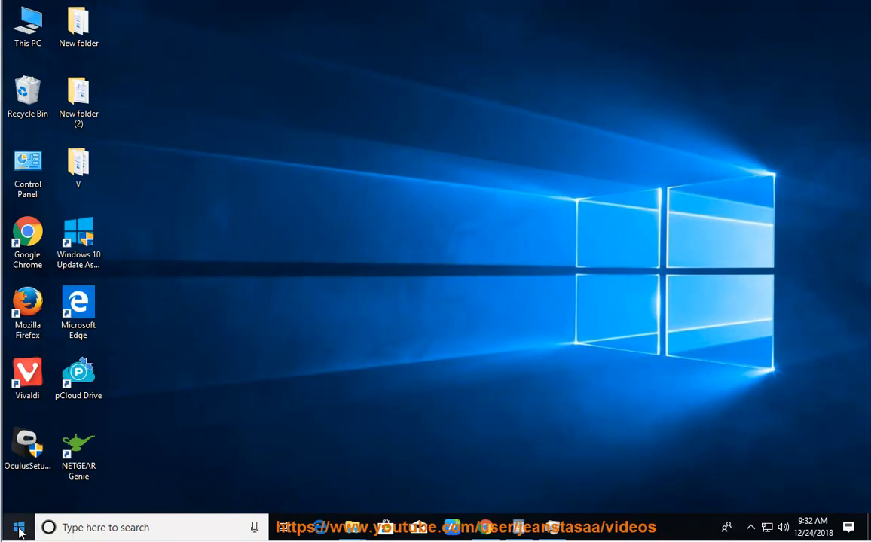
pyautogui.click(9, 527)
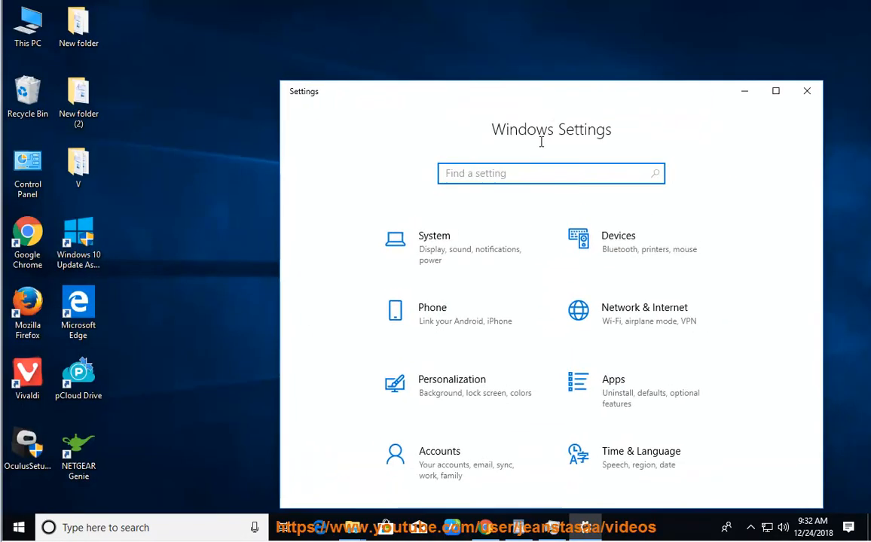
pyautogui.click(612, 385)
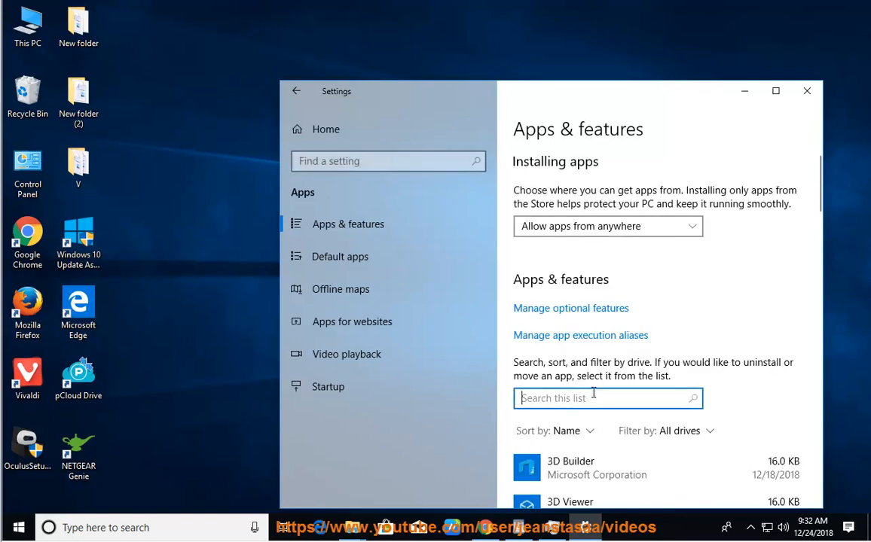
pyautogui.write('NETGEAR')
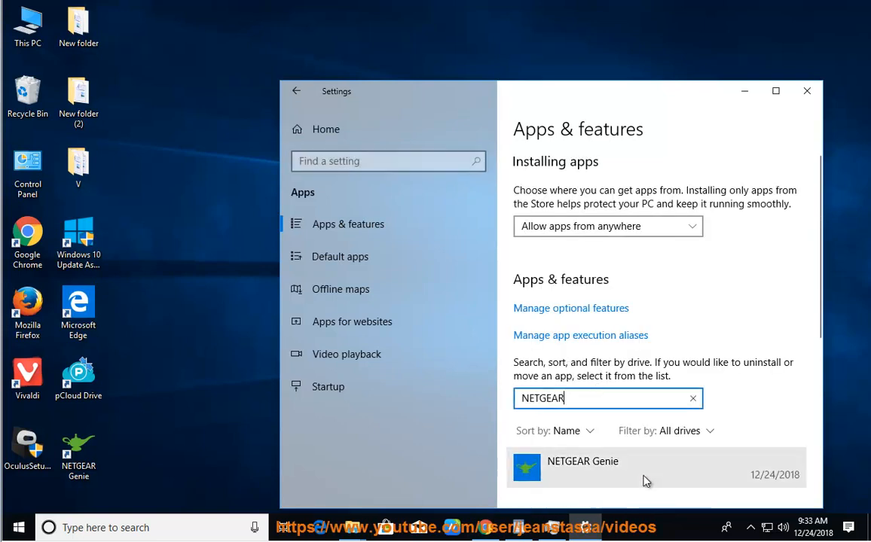
pyautogui.click(582, 461)
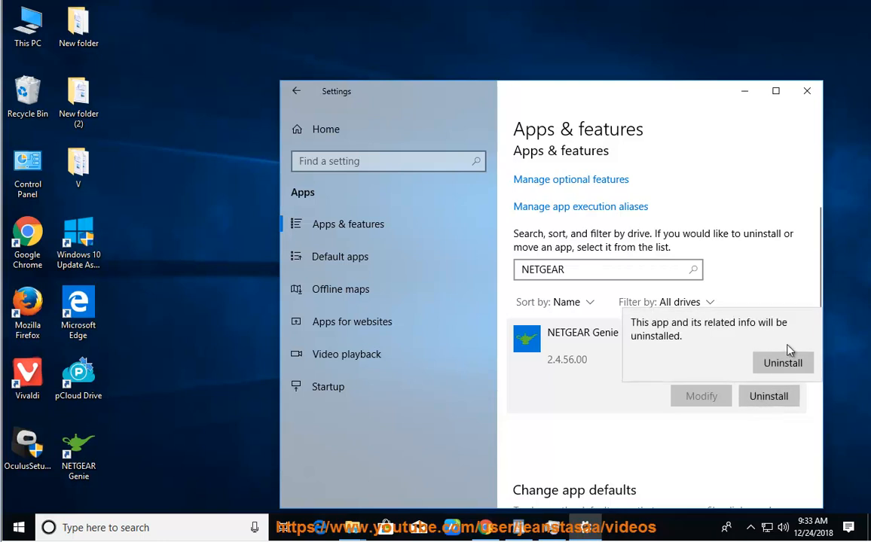
# Confirm the uninstall through UAC and the wizard until NETGEAR Genie is removed, then close Settings
pyautogui.click(783, 361)
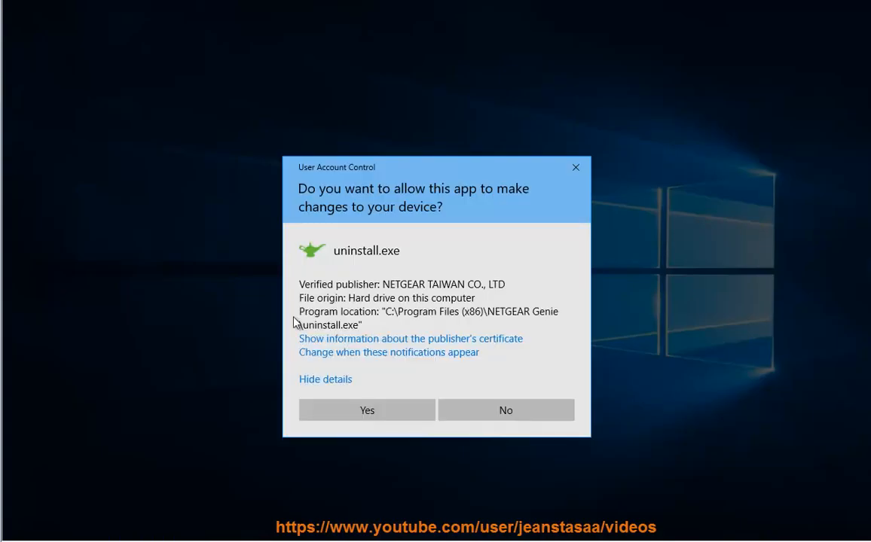
pyautogui.click(366, 410)
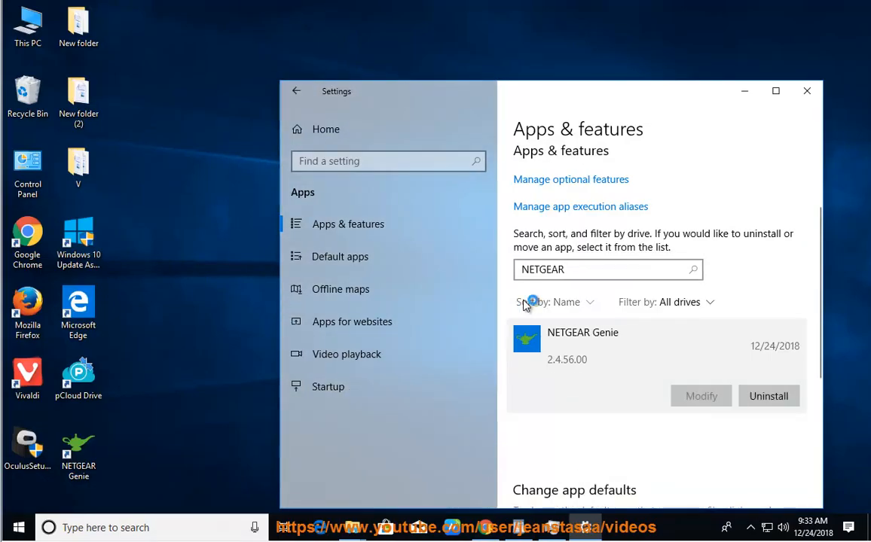
pyautogui.click(768, 395)
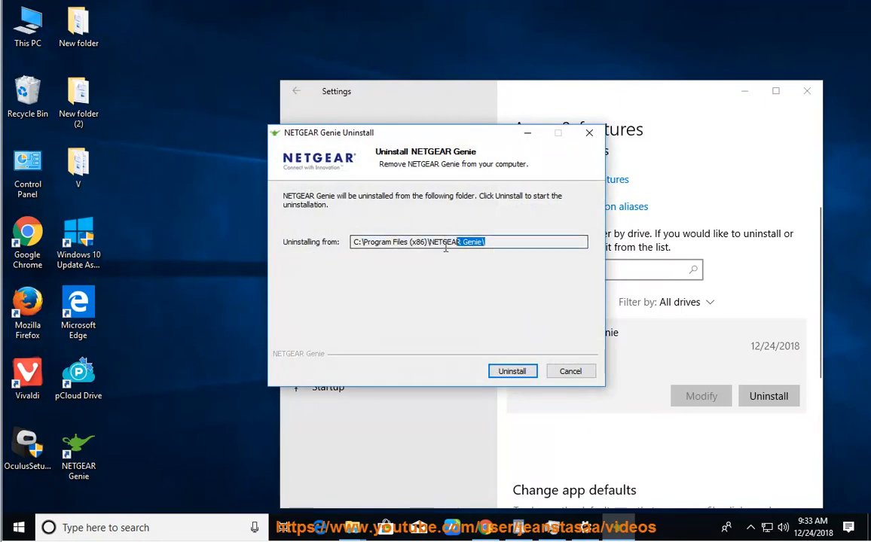
pyautogui.click(512, 371)
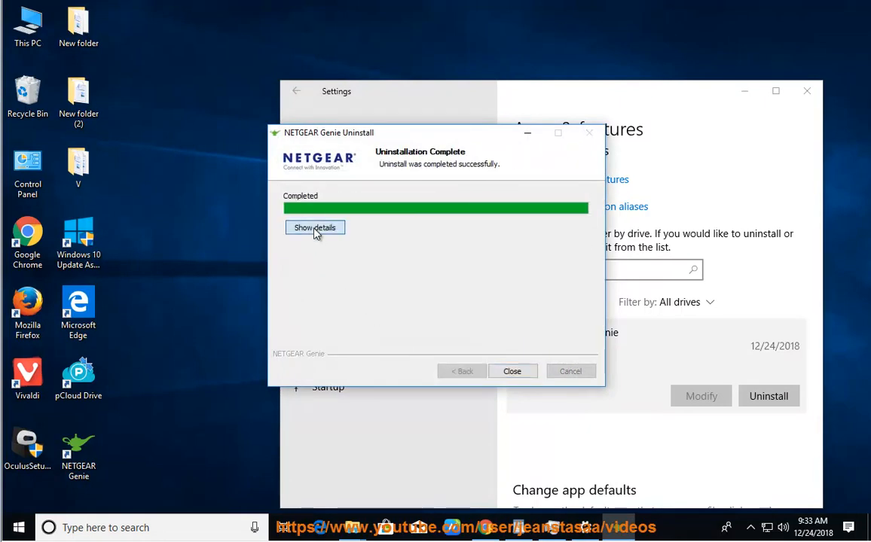
pyautogui.click(513, 371)
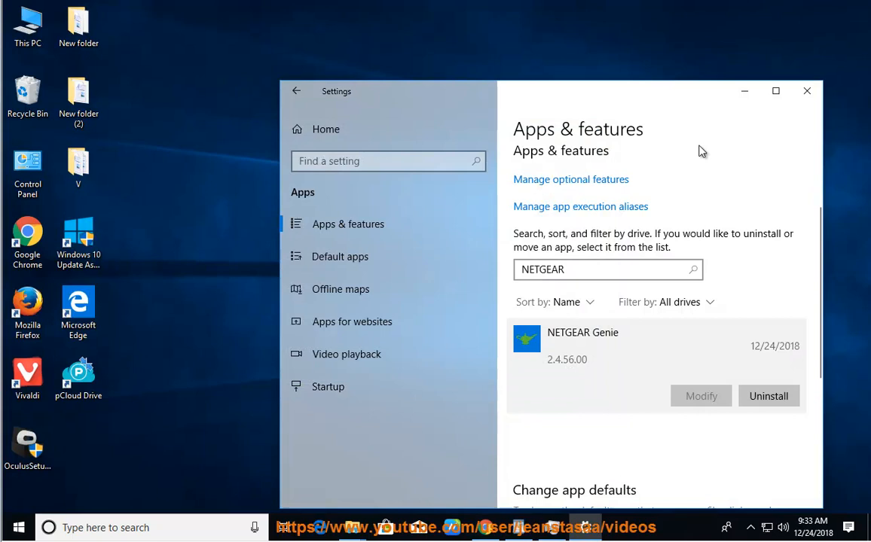
pyautogui.click(808, 90)
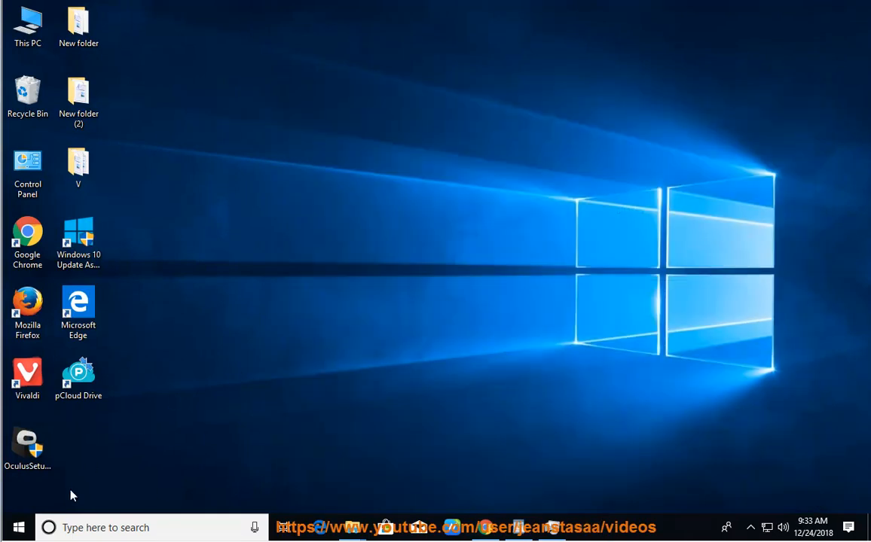
# Refresh the desktop and show This PC's View options with the Hidden items setting
pyautogui.click(18, 527)
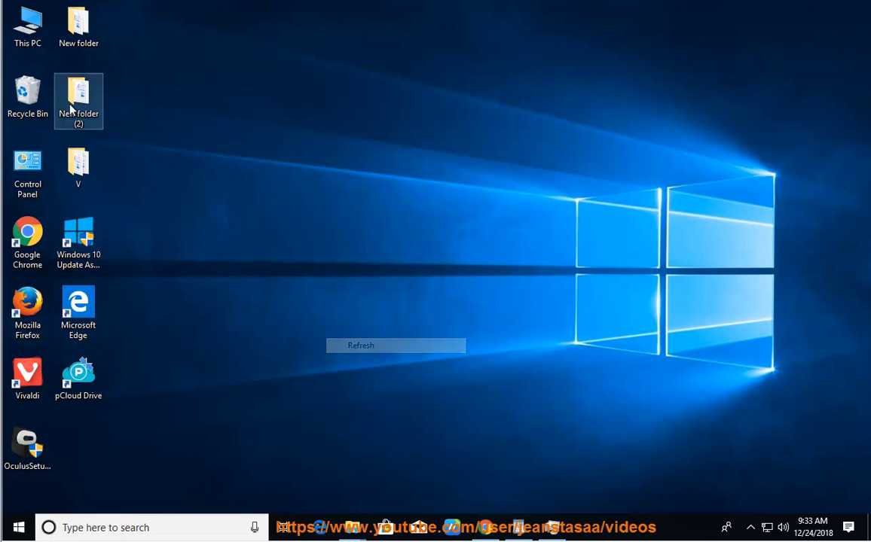
pyautogui.doubleClick(18, 19)
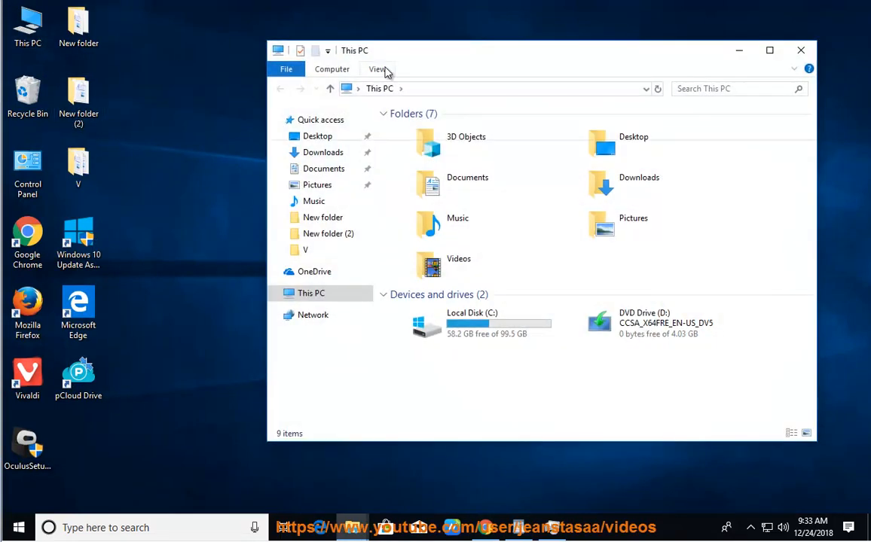
pyautogui.click(376, 69)
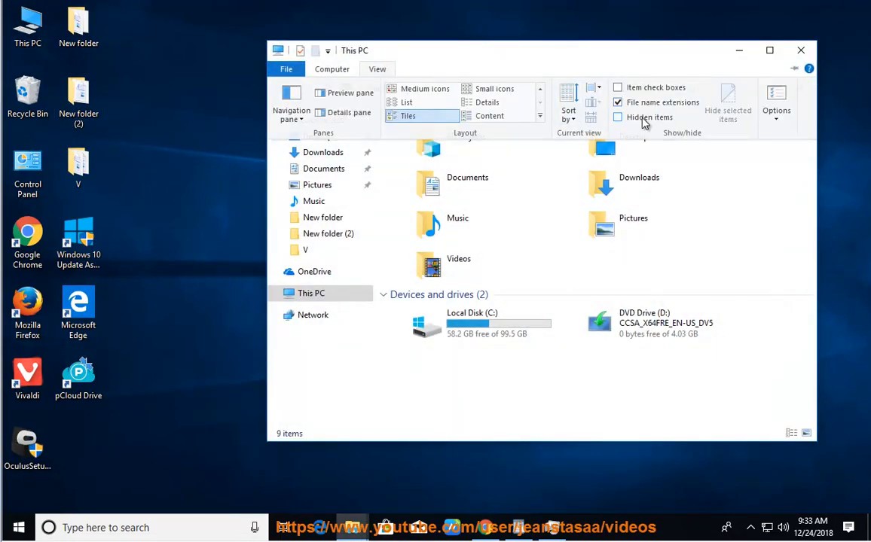